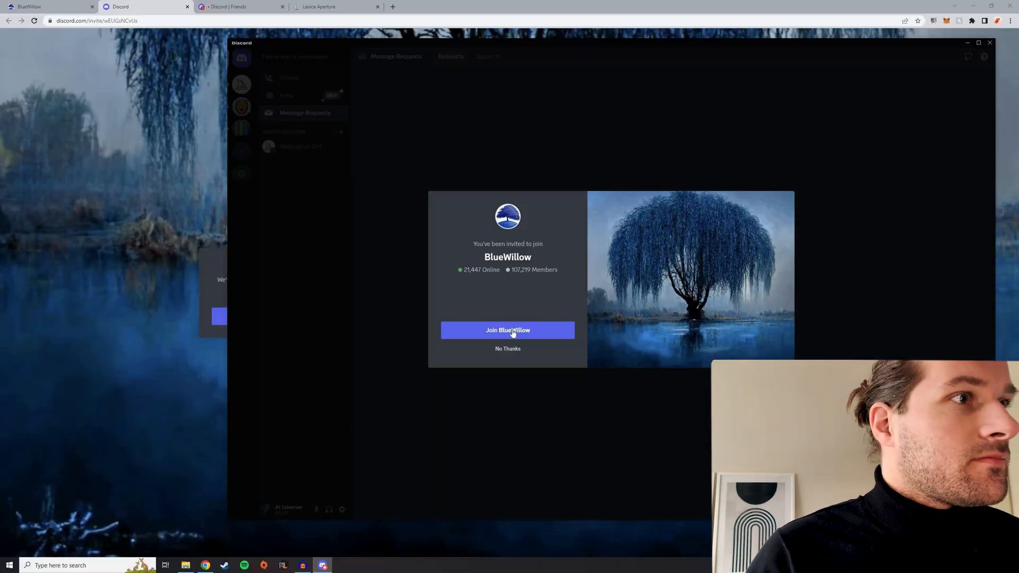
Join the BlueWillow server from its invite page
left_click(507, 330)
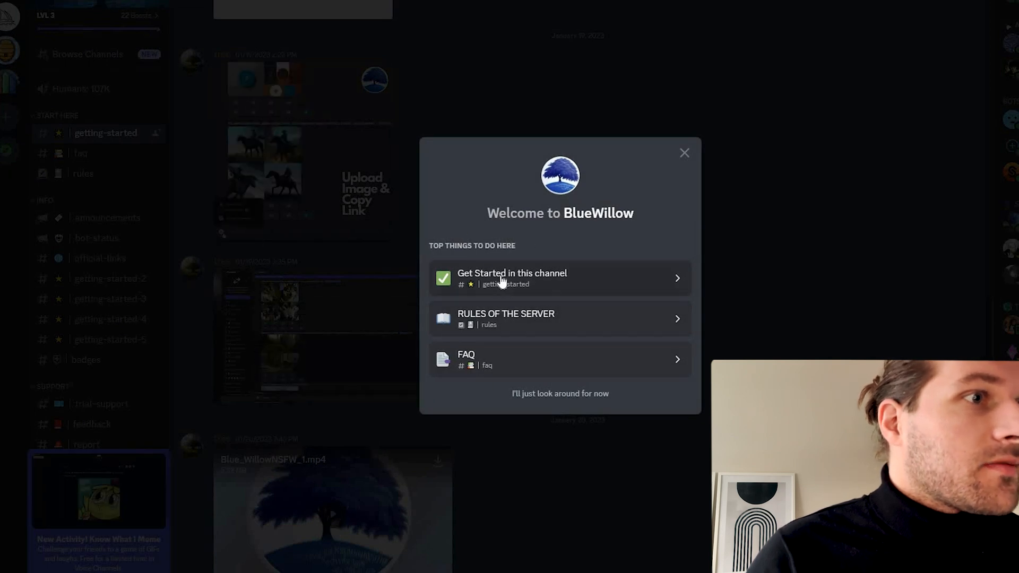
mouse_move(521, 369)
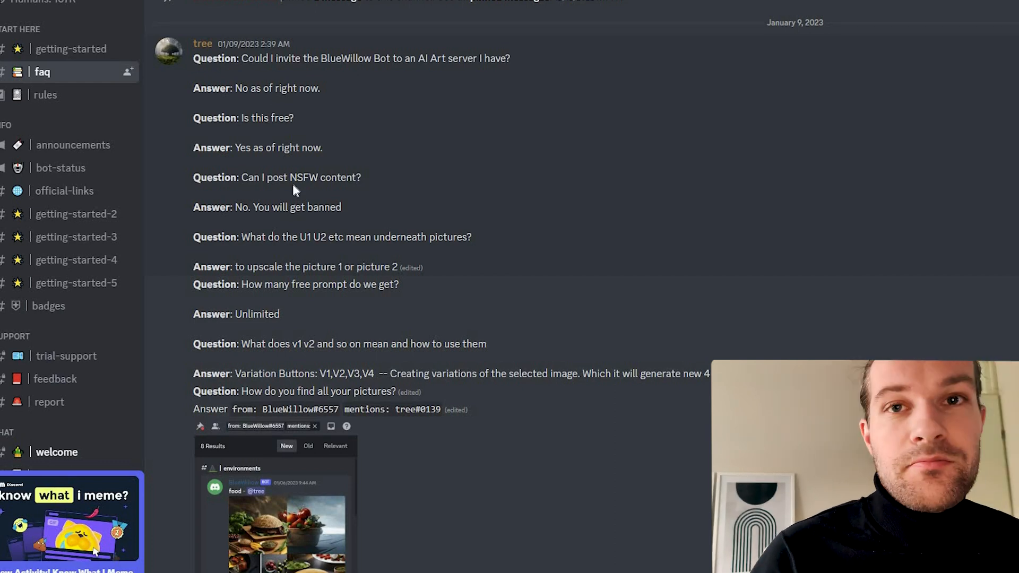
Scroll through the FAQ channel toward the BlueWillow bot in the member list
scroll("down", 3)
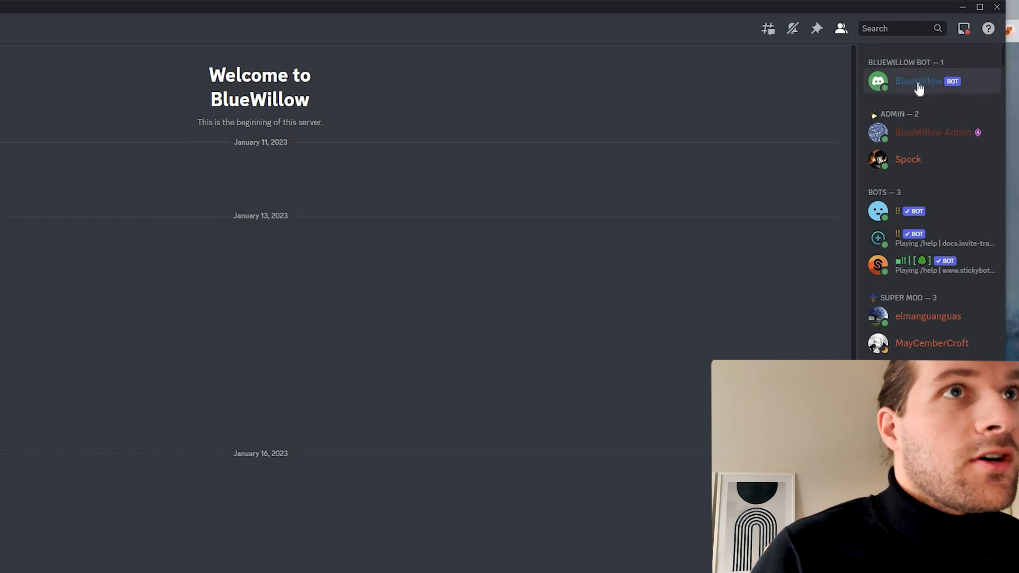
Select the BlueWillow bot in the member list to start a direct message
left_click(918, 81)
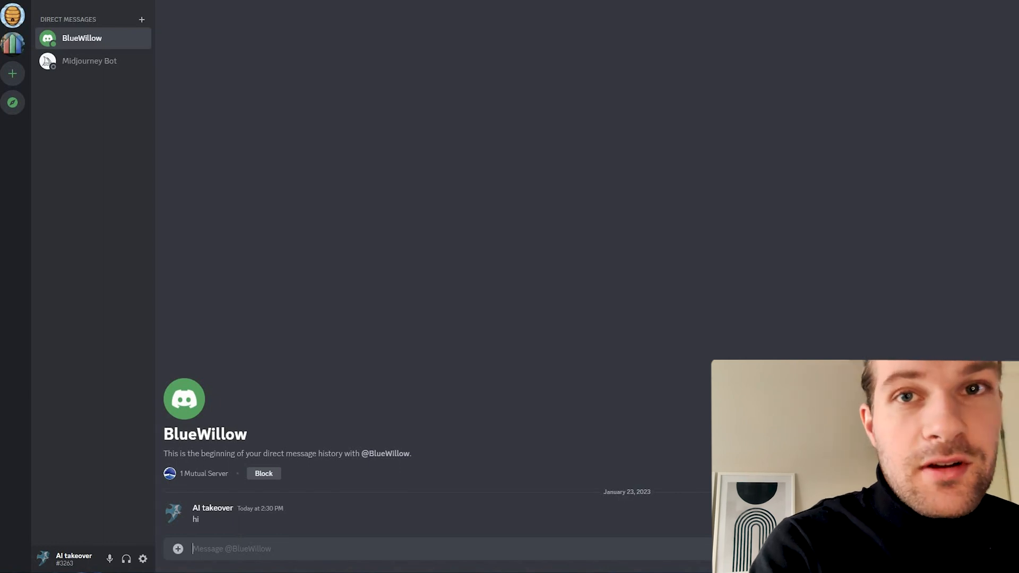
Send '/imagine cat on the moon watching a rainbow star' to the bot
type("/imagine prompt")
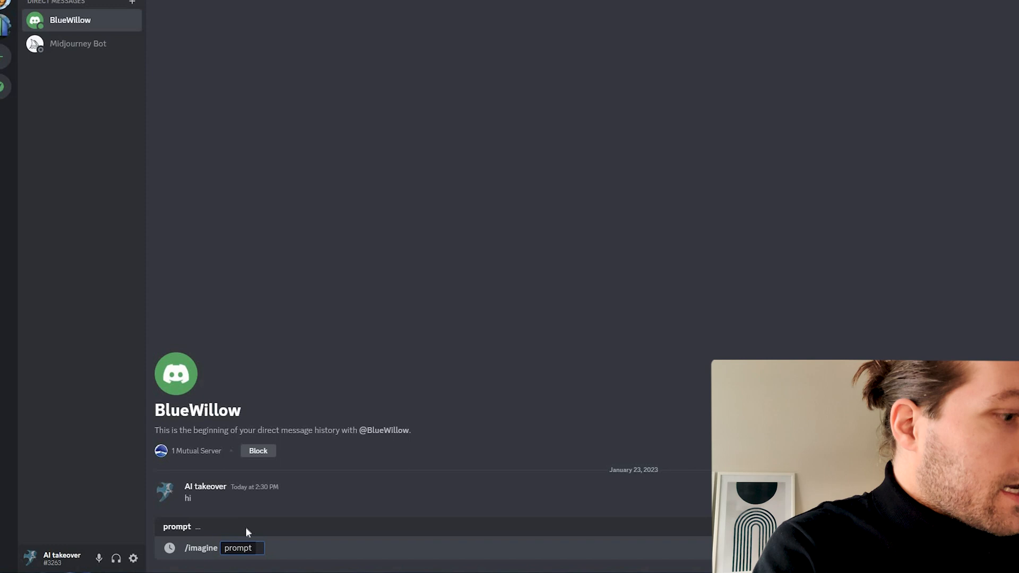
type("cato")
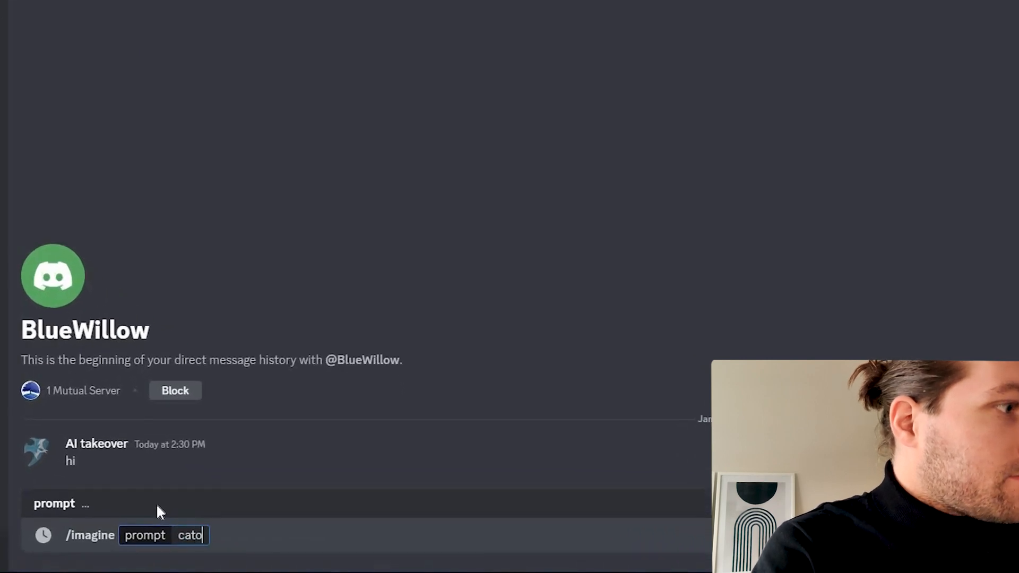
type("on the moon w")
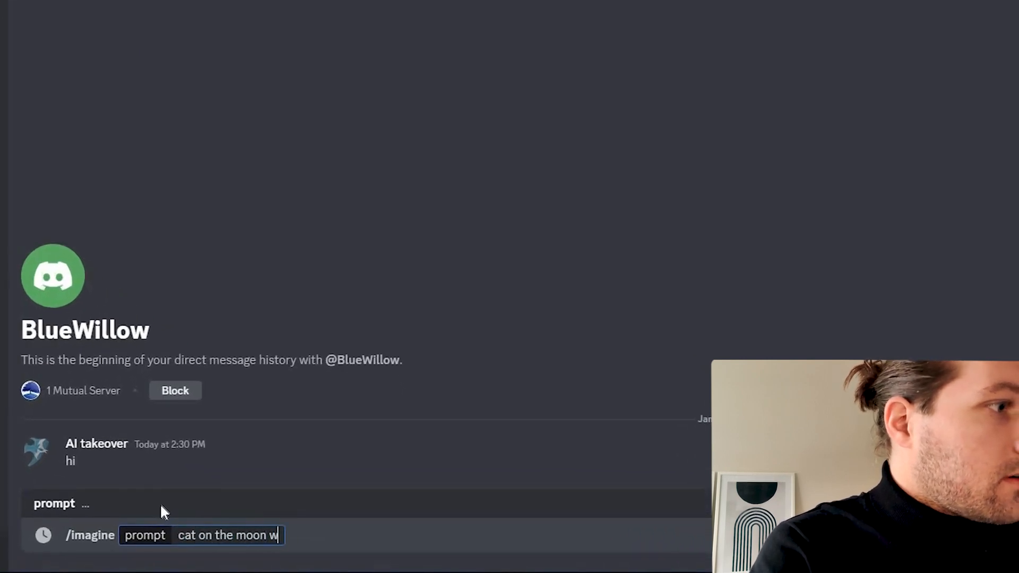
type("atching a rainbow sta")
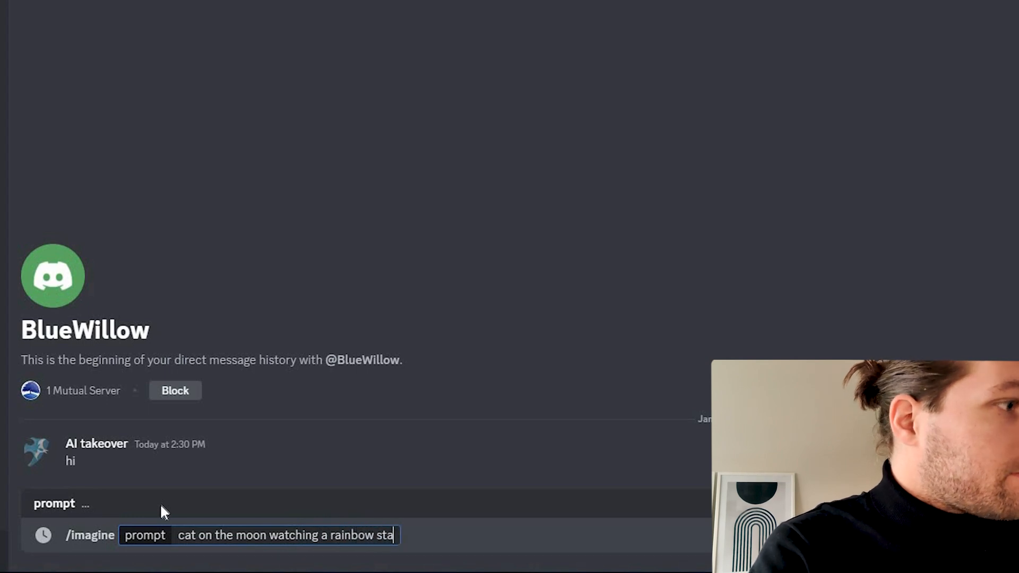
key("Enter")
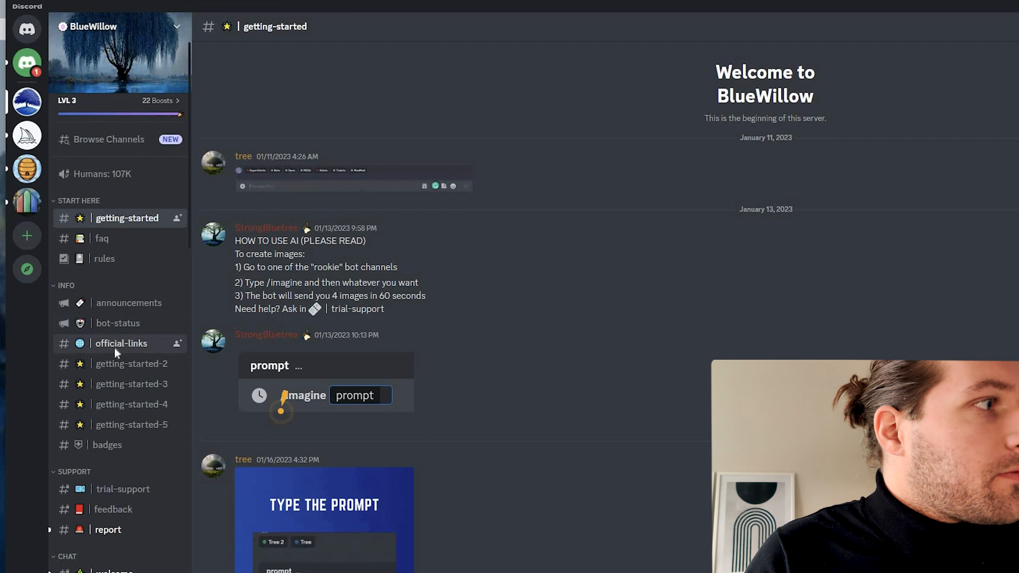
Open #rookie-36 under Rookies 2 and browse other users' image grids
scroll("down", 3)
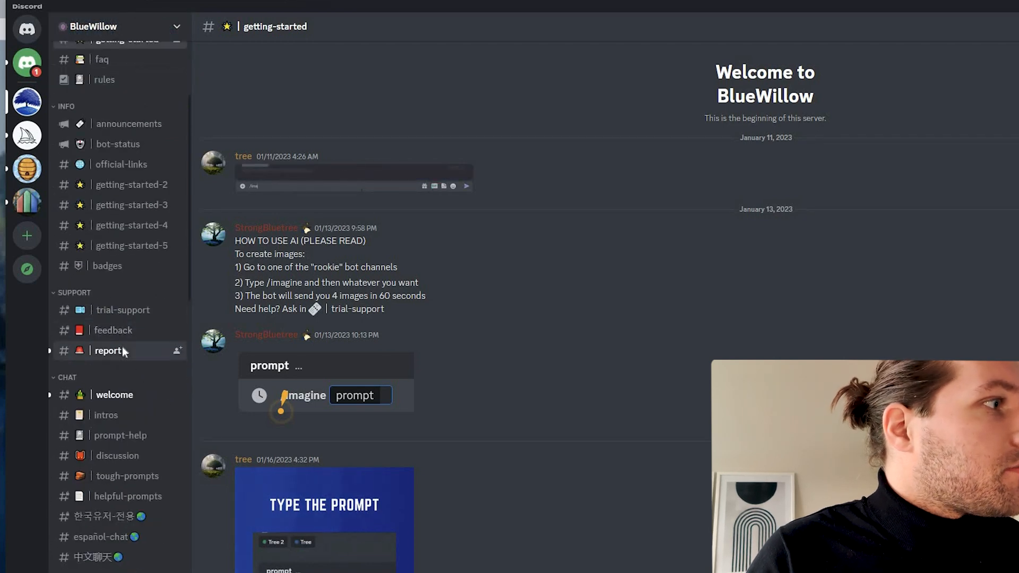
scroll("down", 3)
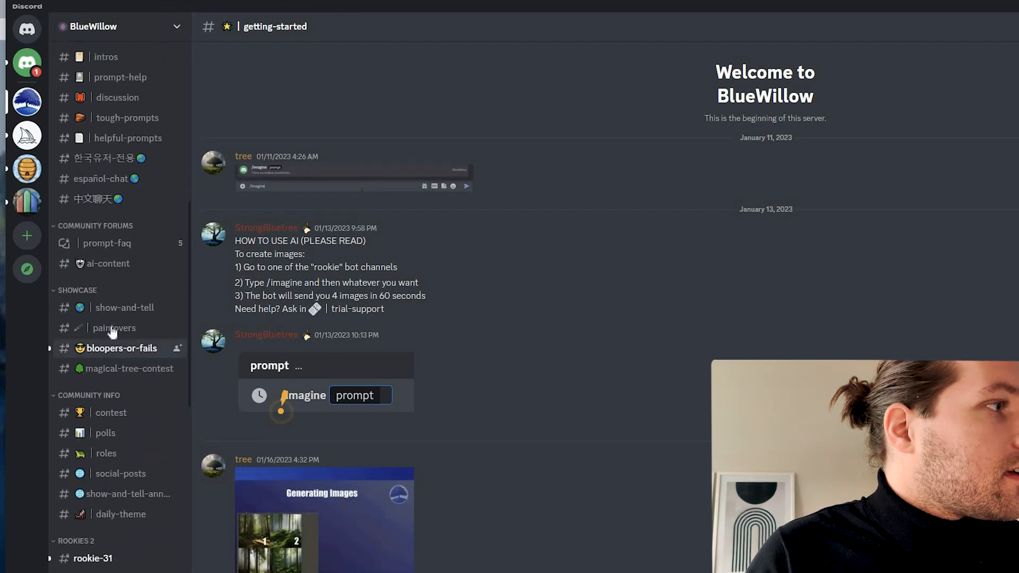
scroll("down", 3)
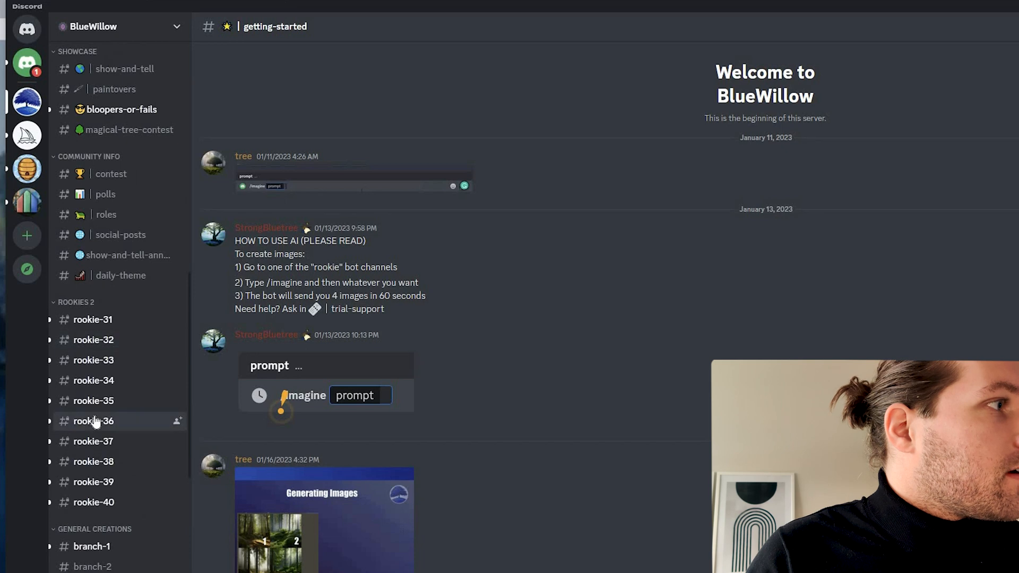
left_click(94, 420)
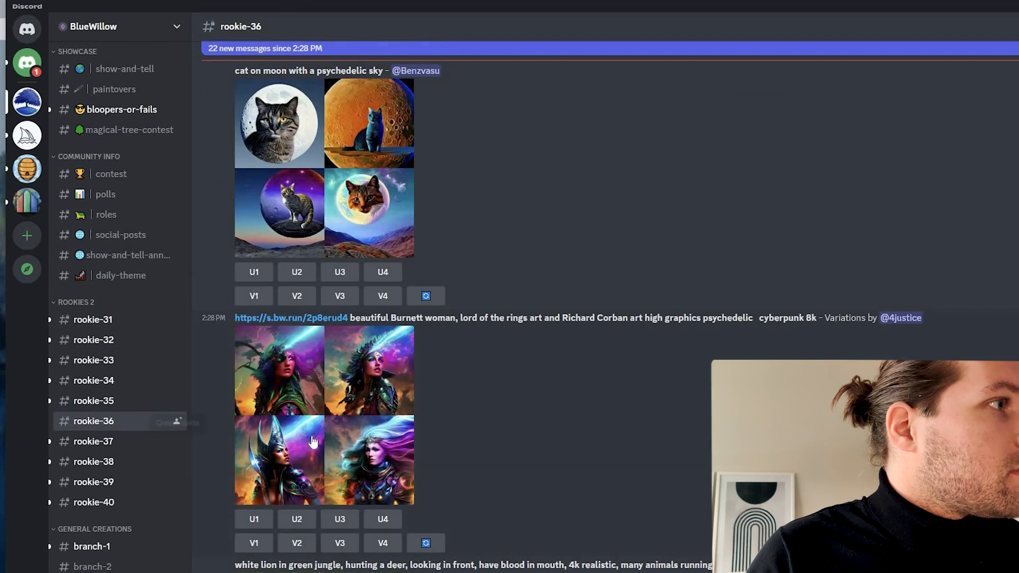
scroll("down", 3)
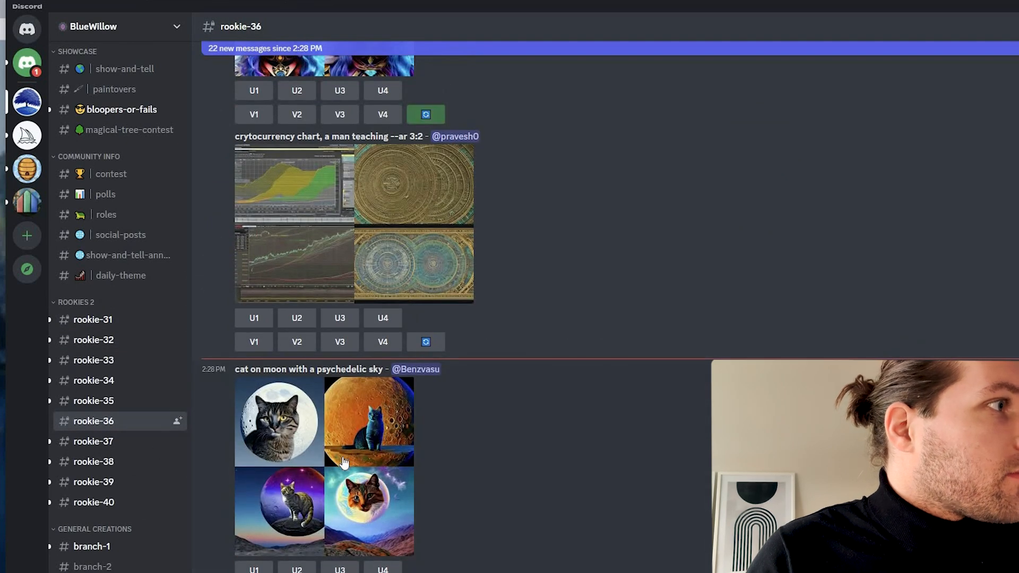
scroll("down", 3)
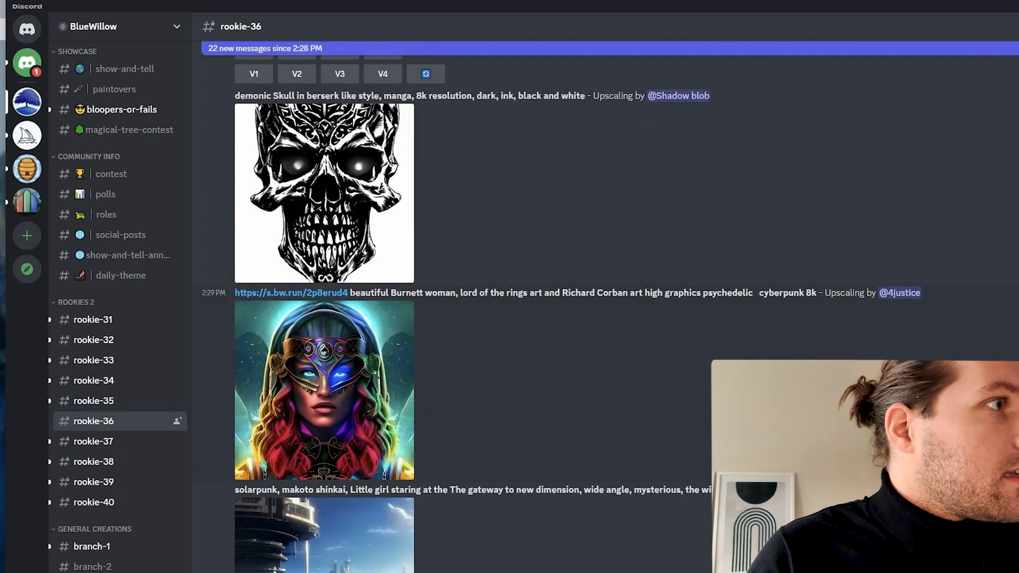
left_click_drag(351, 292, 809, 293)
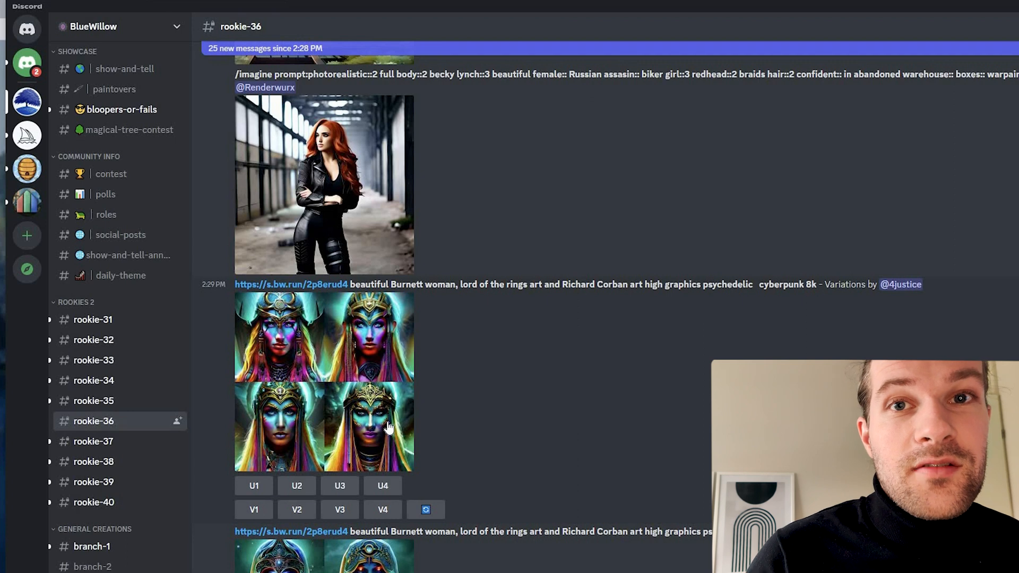
mouse_move(27, 66)
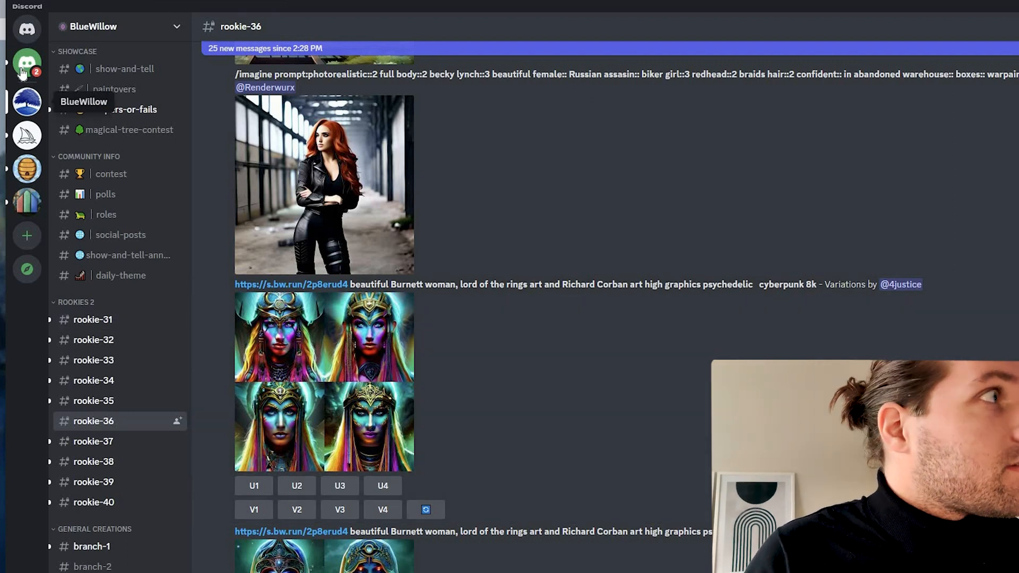
Return to Direct Messages to reach the BlueWillow conversation
left_click(26, 62)
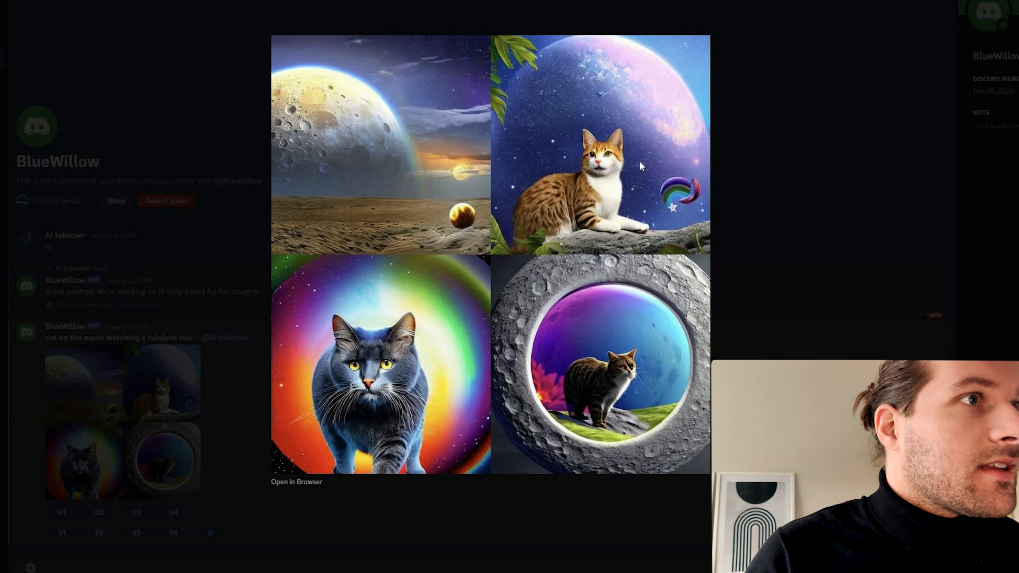
mouse_move(618, 195)
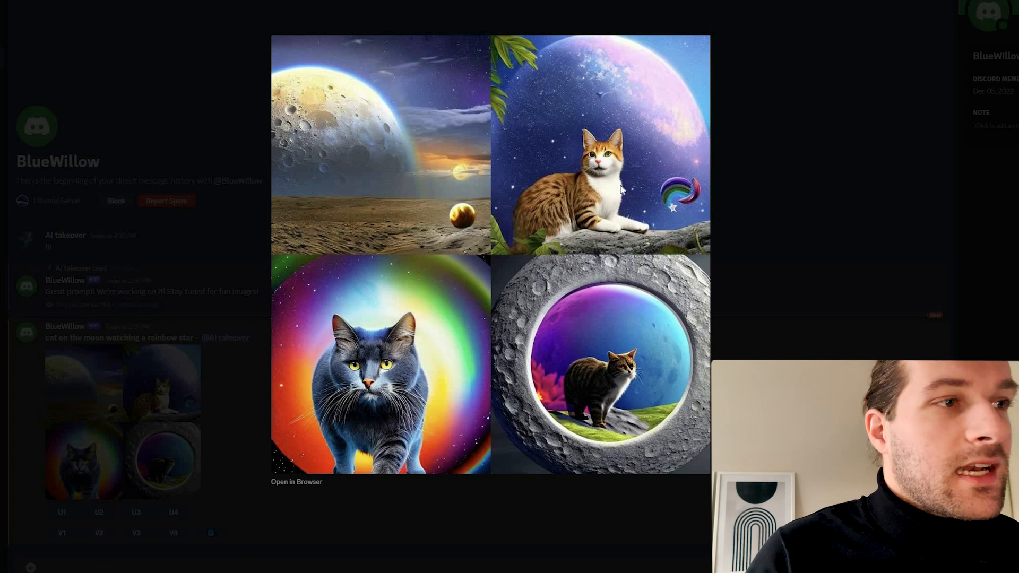
mouse_move(617, 260)
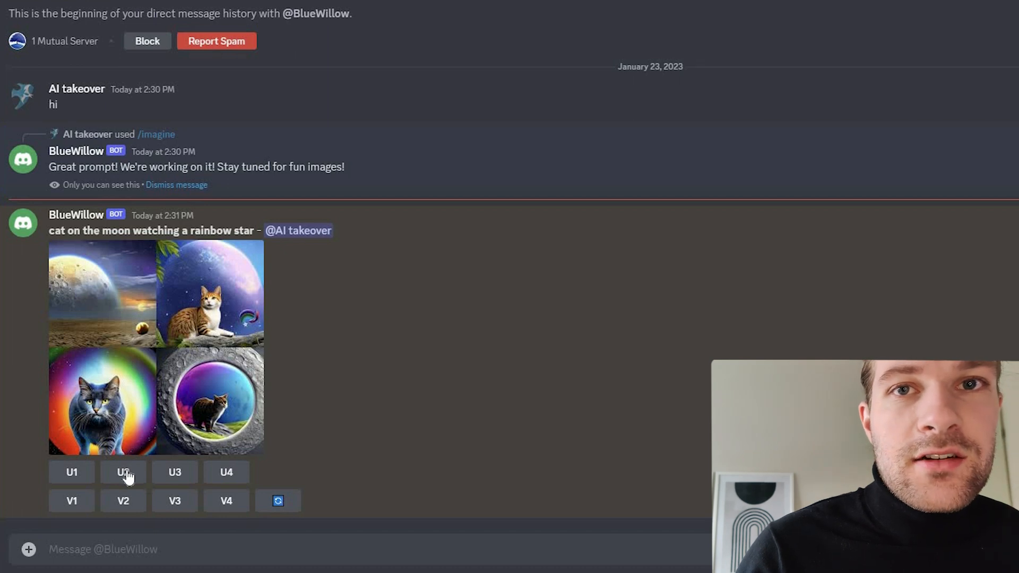
Request U2 upscale and V4 variations of the cat-on-the-moon grid
left_click(123, 471)
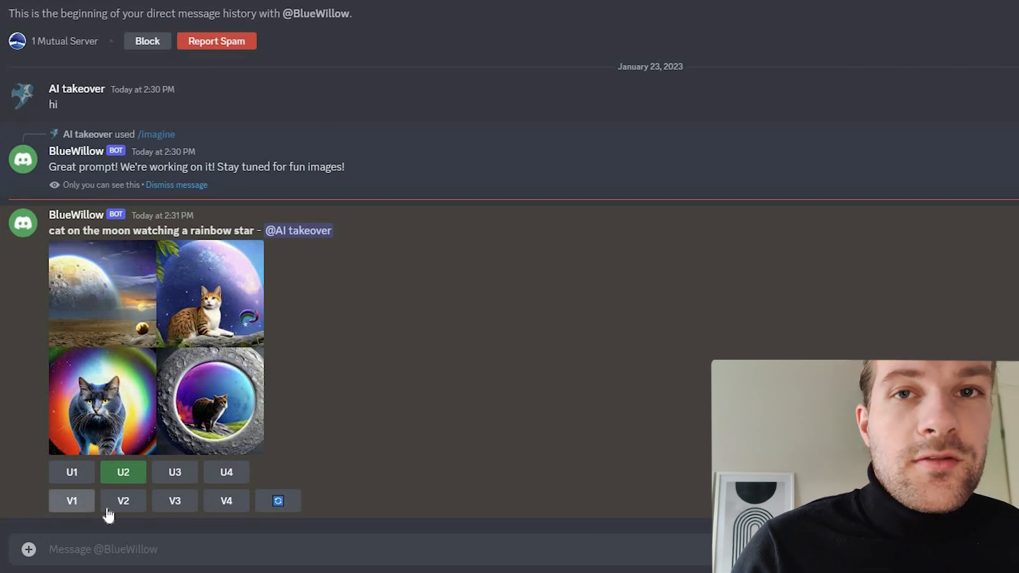
left_click(123, 472)
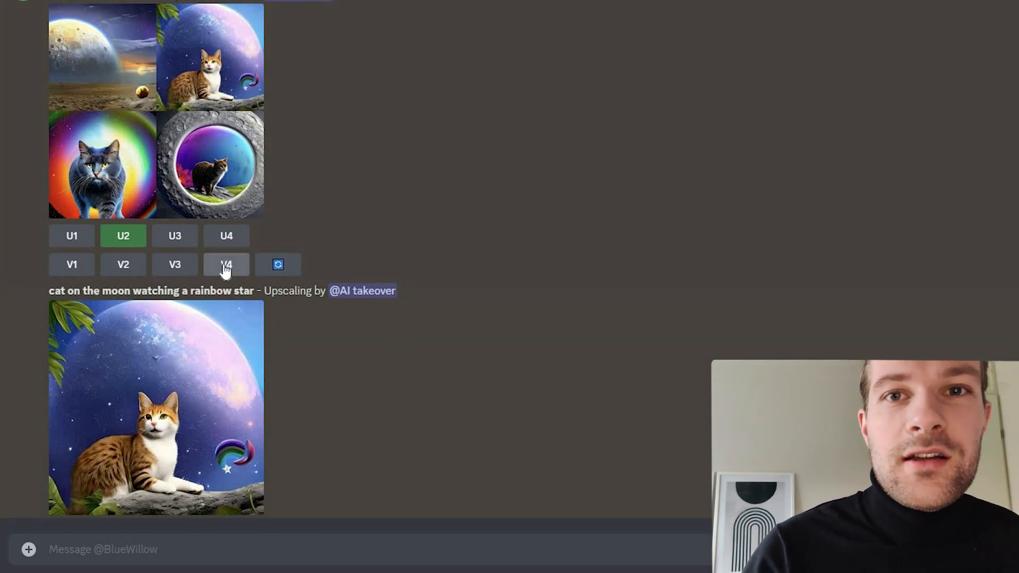
left_click(226, 265)
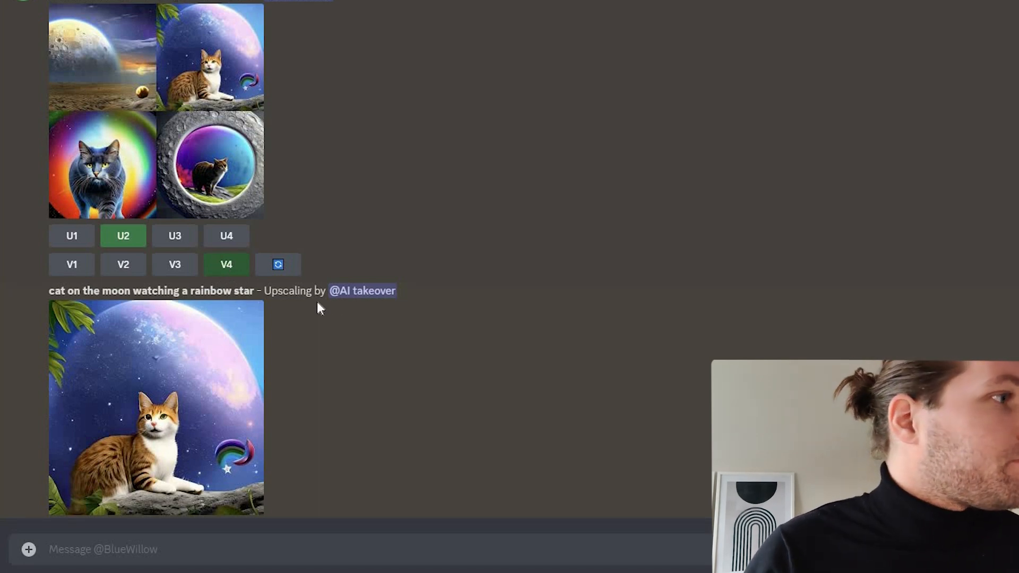
left_click(156, 407)
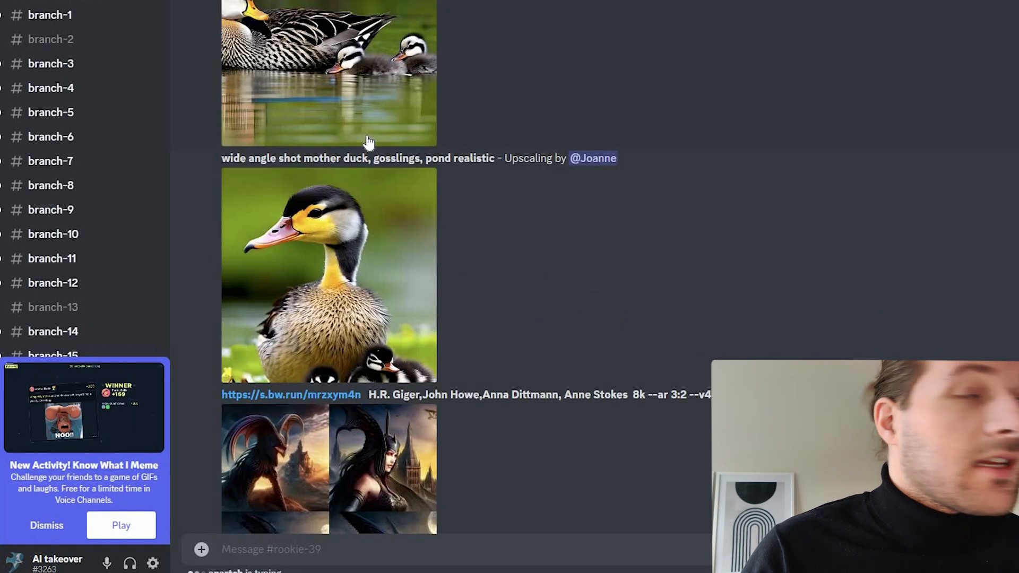
Browse spaceship concept art and other generations in #rookie-39
scroll("down", 3)
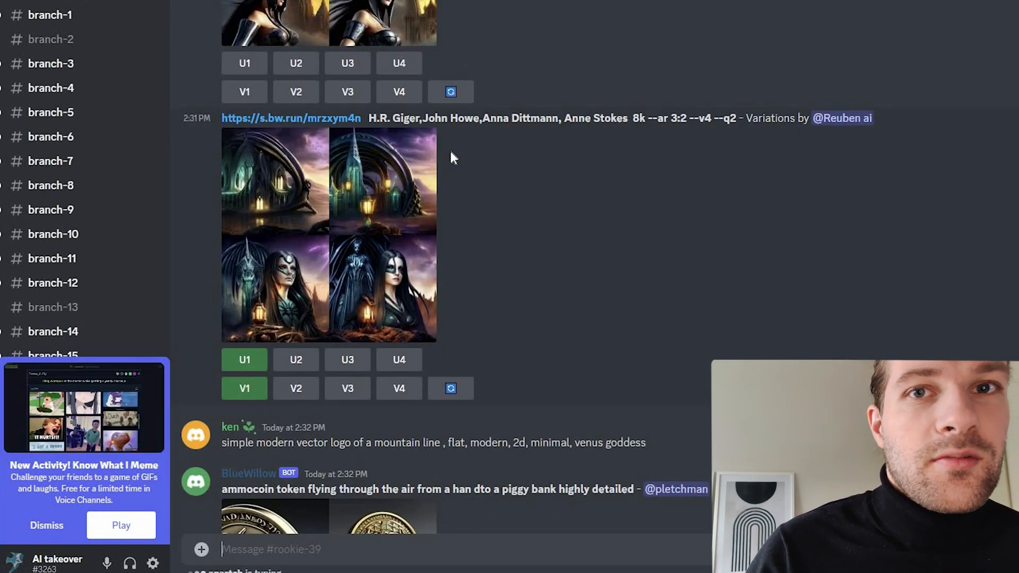
mouse_move(469, 169)
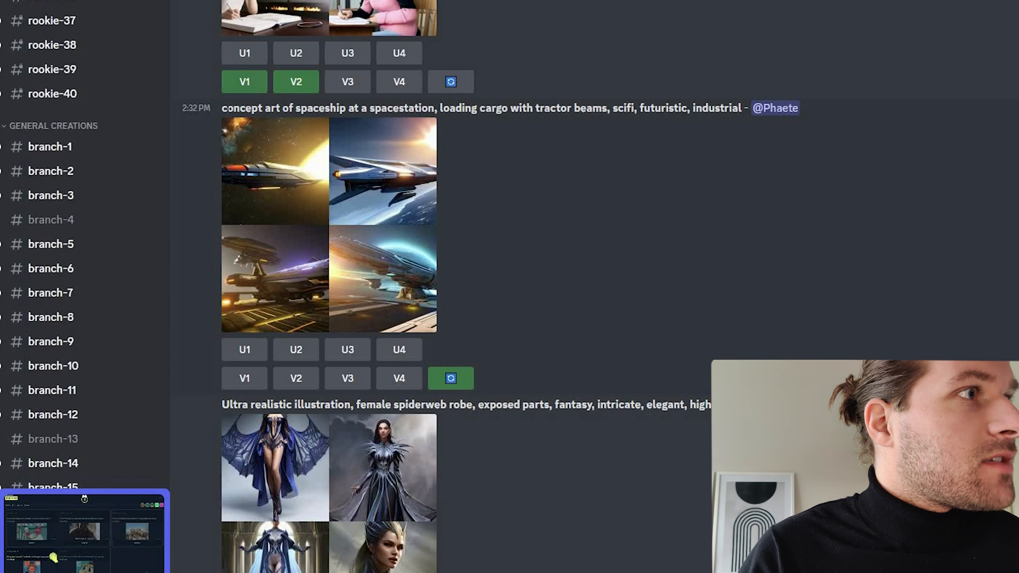
left_click_drag(221, 107, 489, 107)
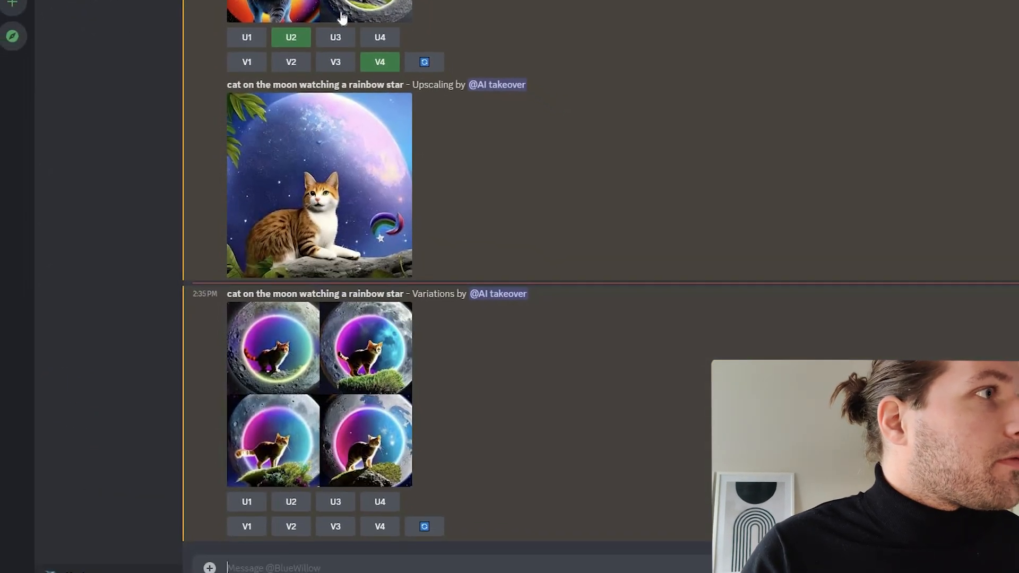
Scroll to the moon-portal cat variations, then begin an /imagine command
scroll("down", 3)
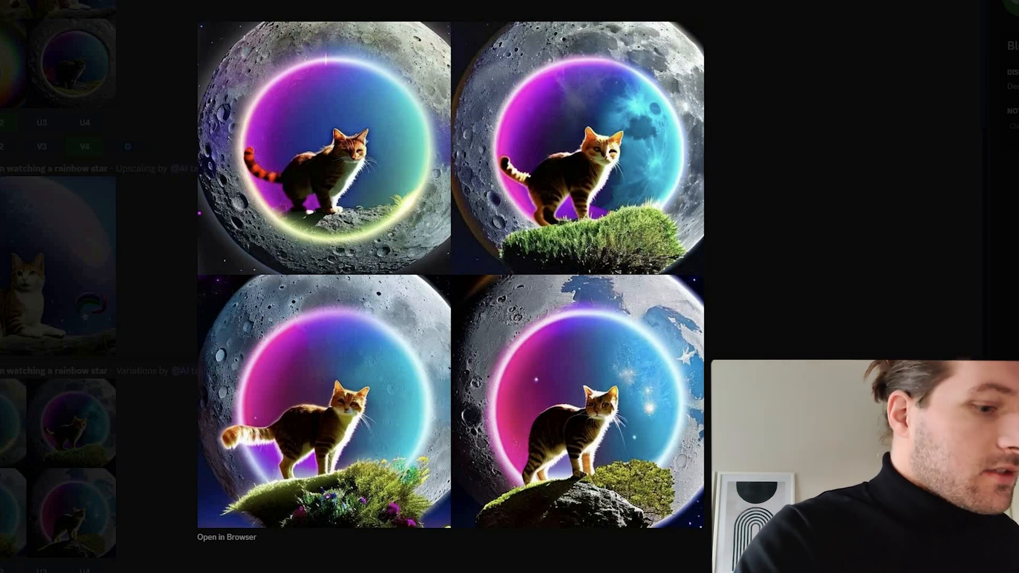
type("/")
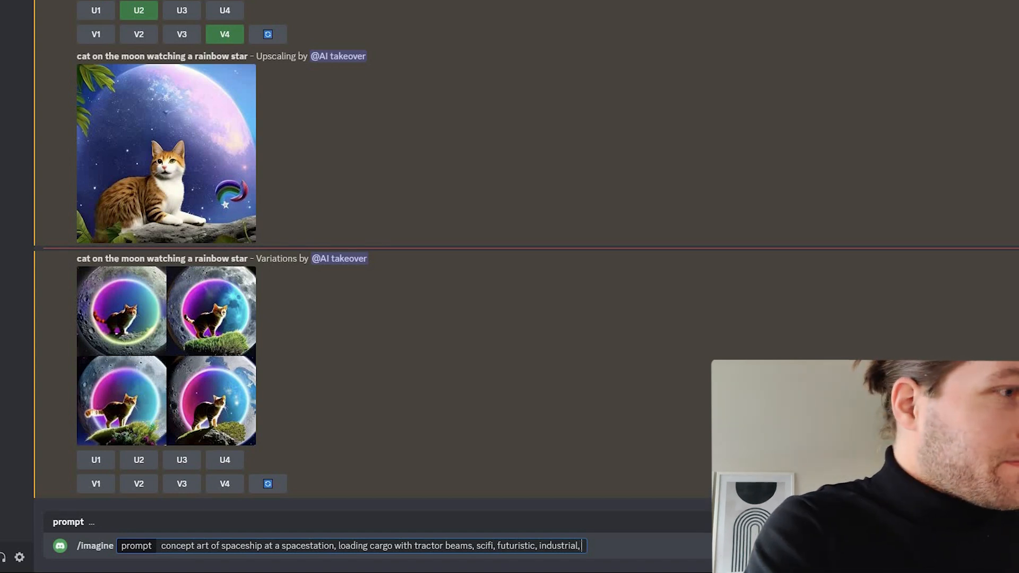
Submit the spaceship-at-a-spacestation prompt with 'cyberpunk, rgb lights' added
type("cyberpunk, rgb lights")
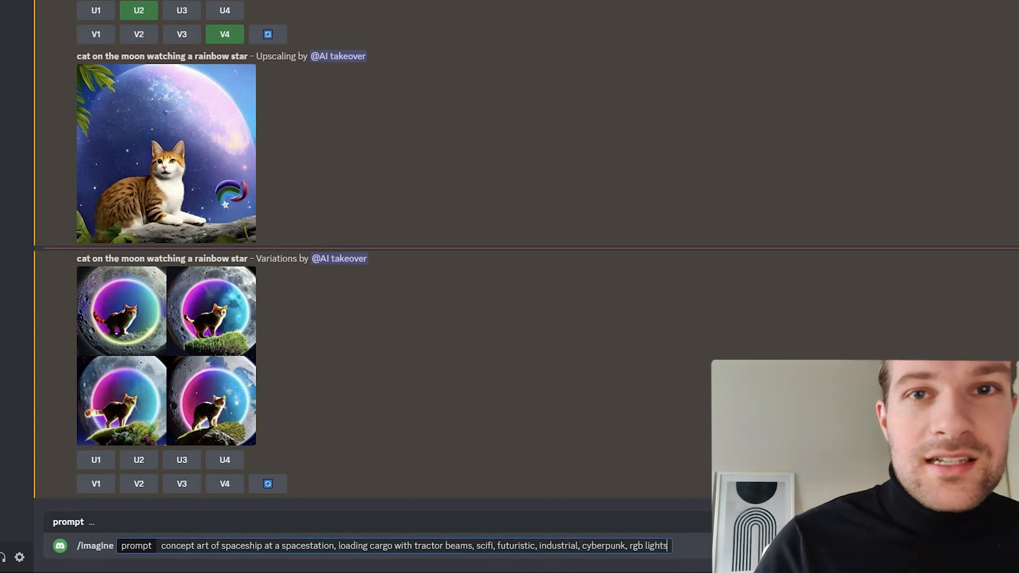
key("Enter")
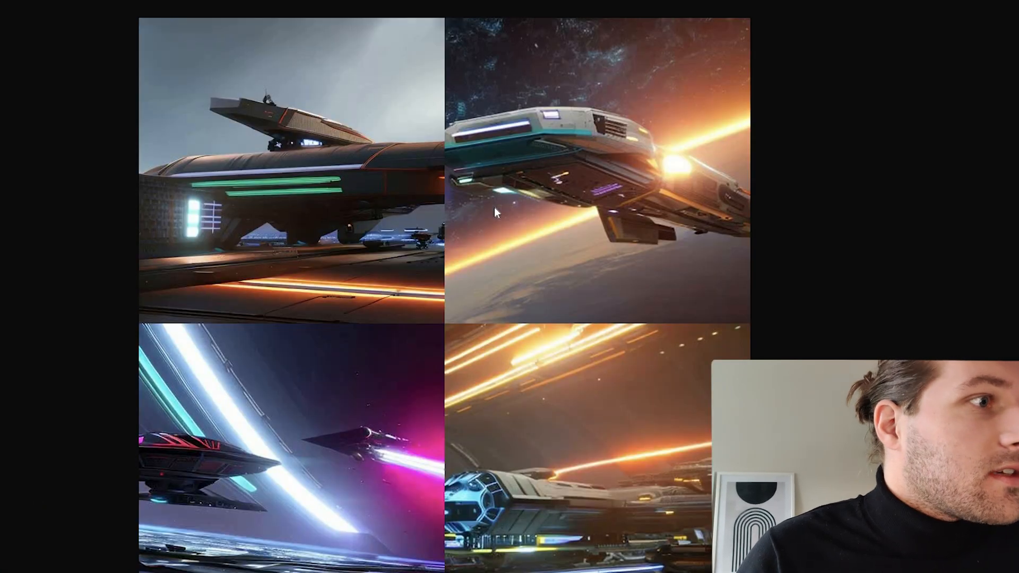
mouse_move(331, 465)
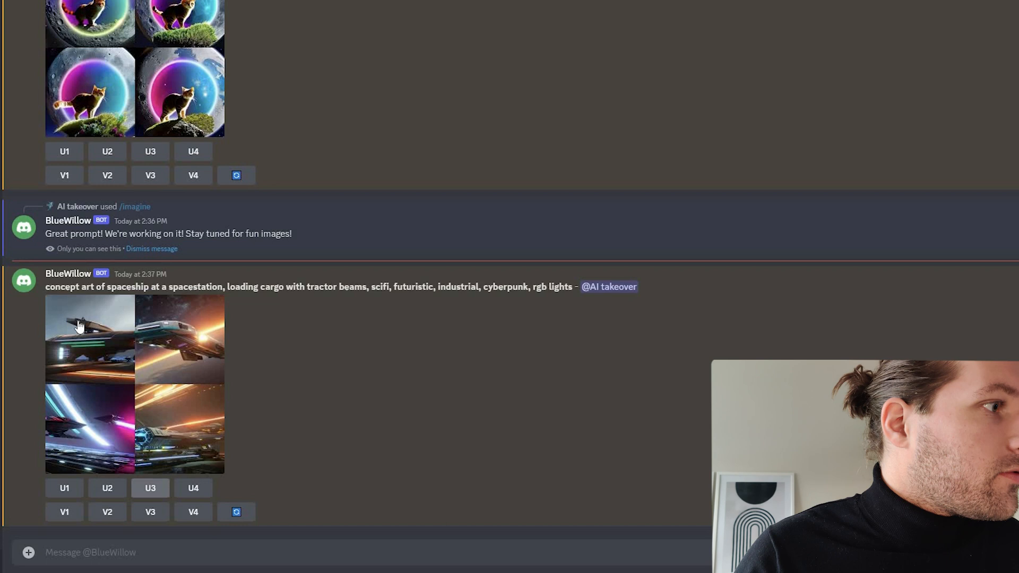
Upscale the third spaceship image (U3) and open the result in the browser
left_click(150, 488)
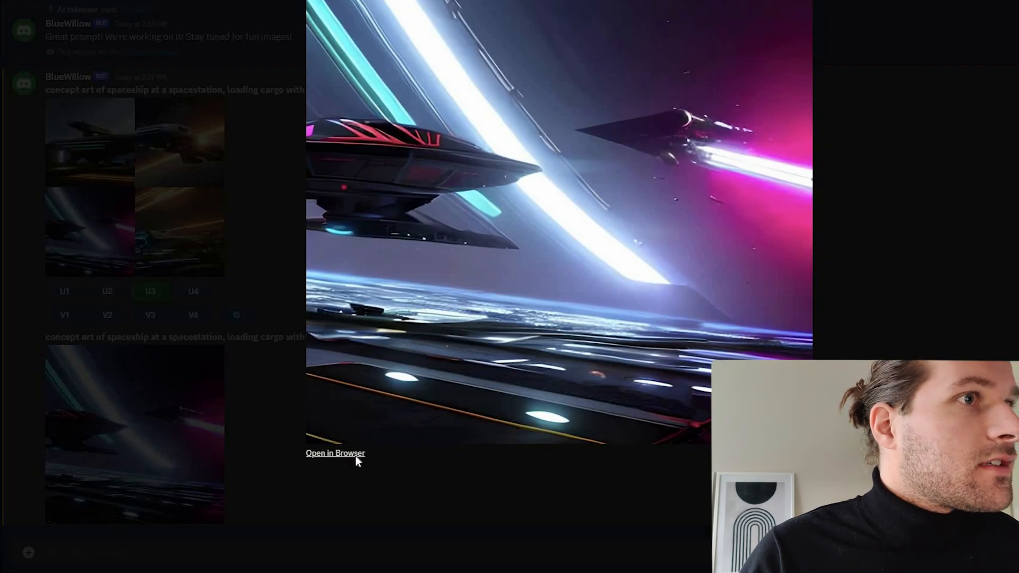
left_click(336, 453)
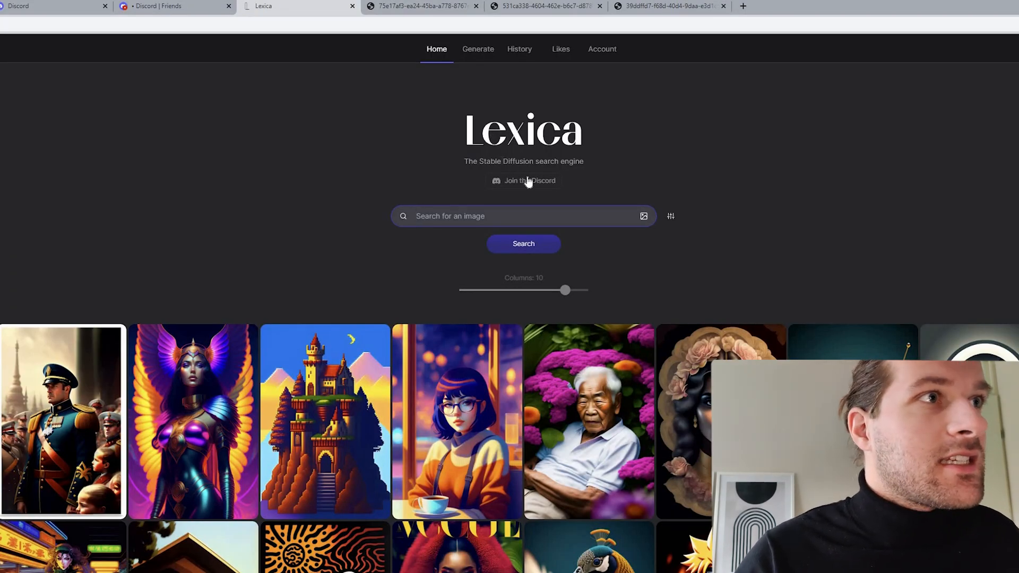
mouse_move(524, 183)
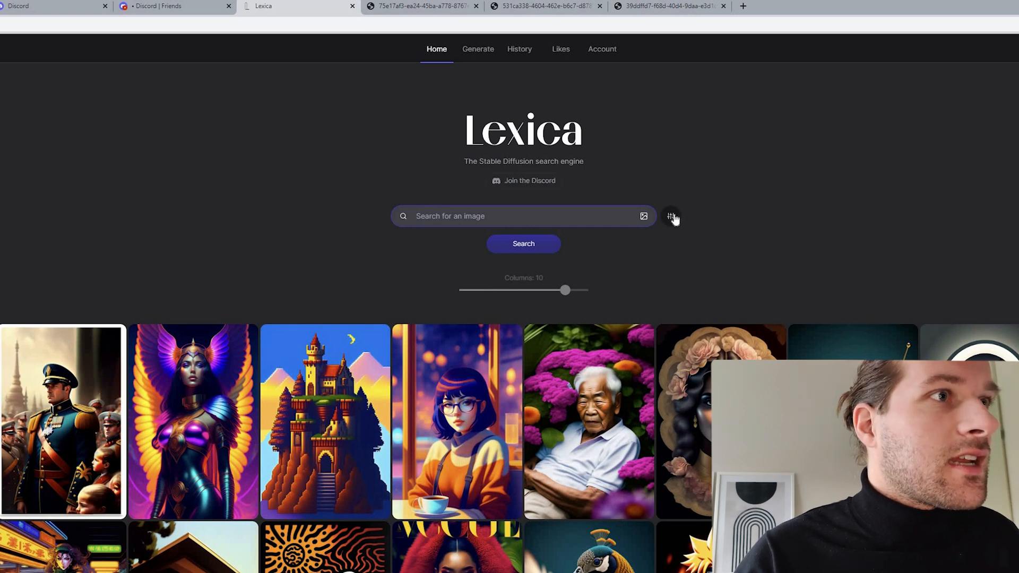
Switch Lexica's search model to Stable Diffusion 1.5 and browse the gallery
left_click(671, 217)
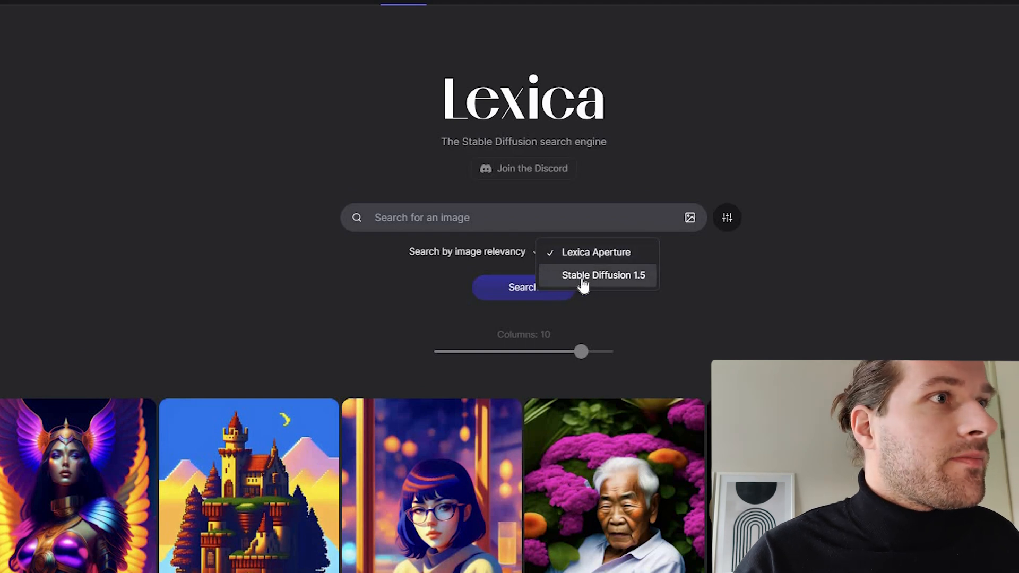
left_click(602, 275)
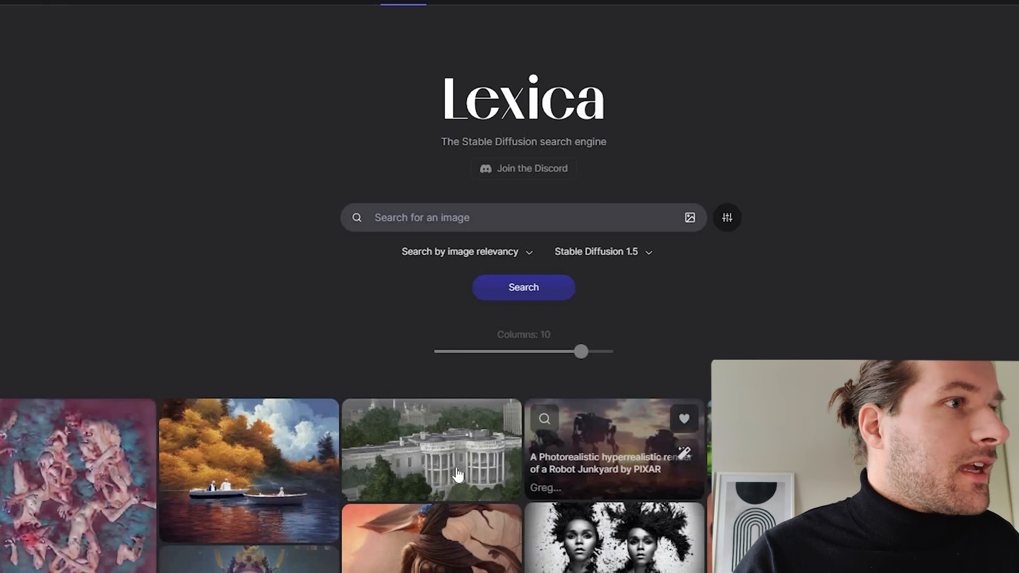
scroll("down", 3)
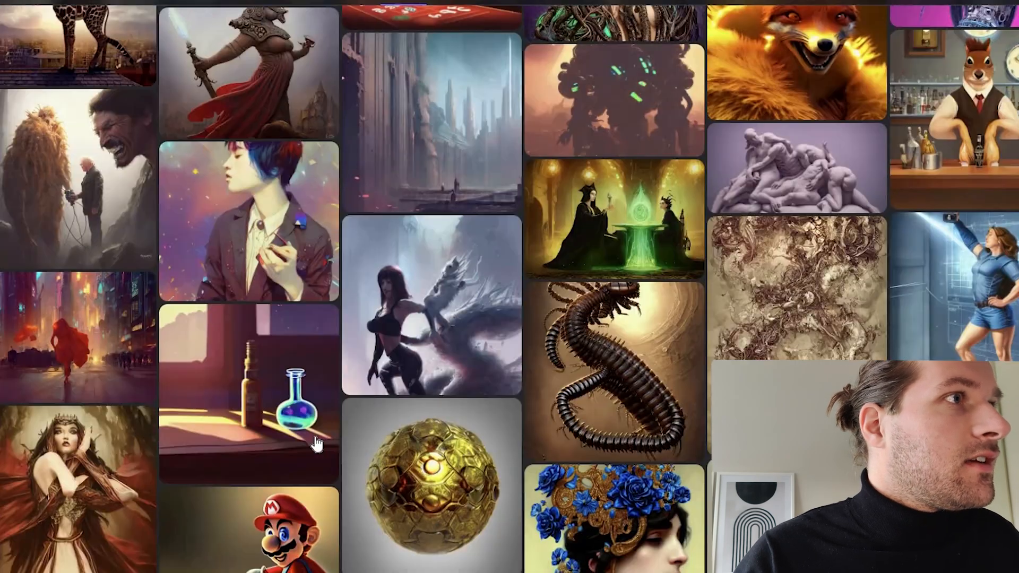
Open the arcane potion bottle image's details and copy its prompt
left_click(296, 406)
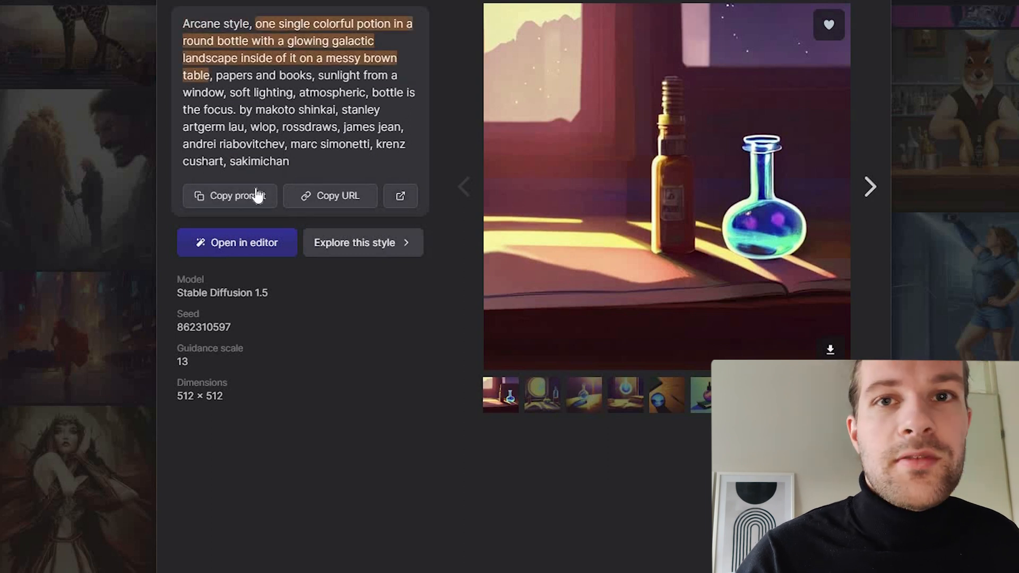
left_click(230, 196)
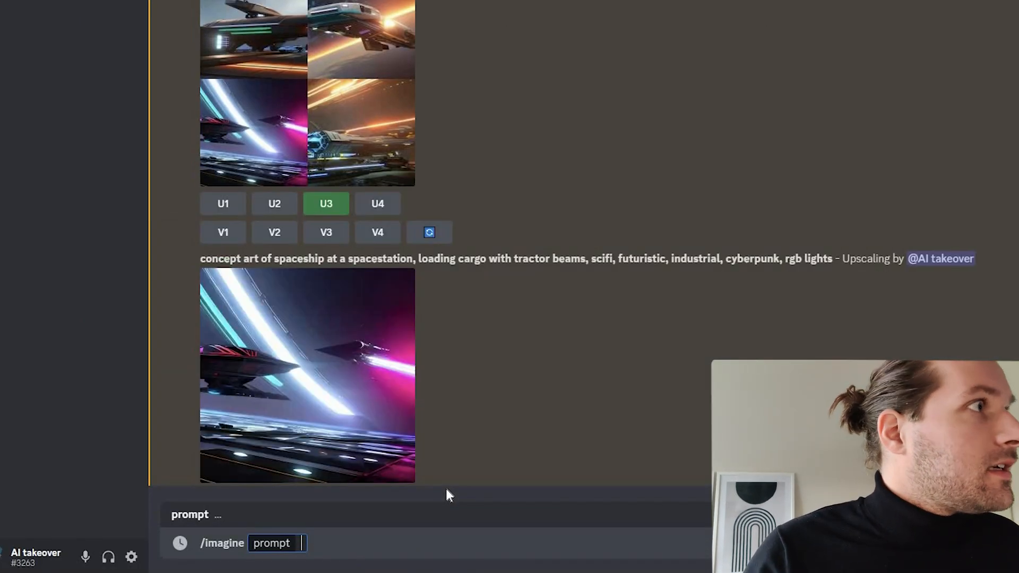
Submit the pasted potion prompt to BlueWillow and browse the resulting images
key("Enter")
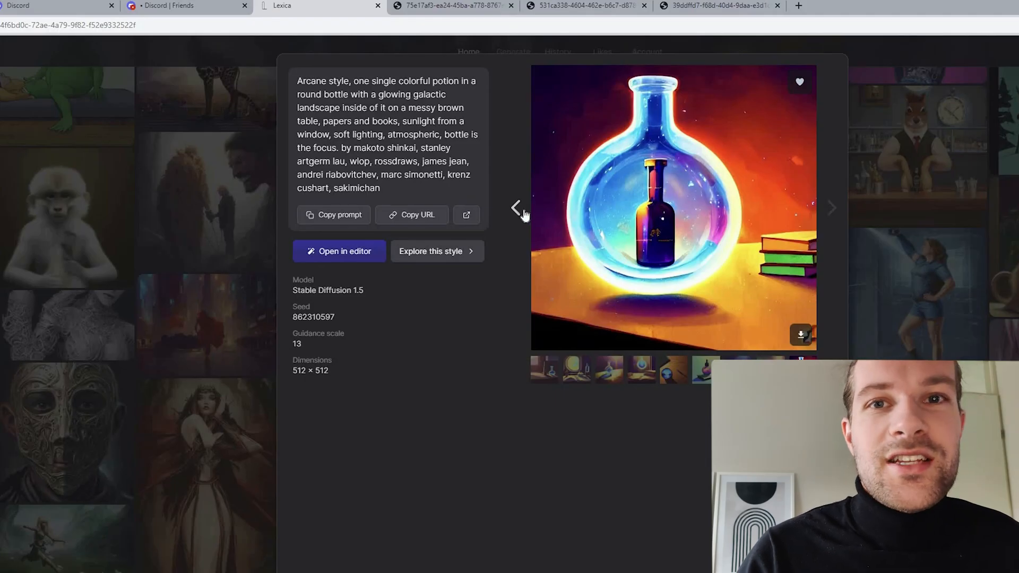
left_click(641, 370)
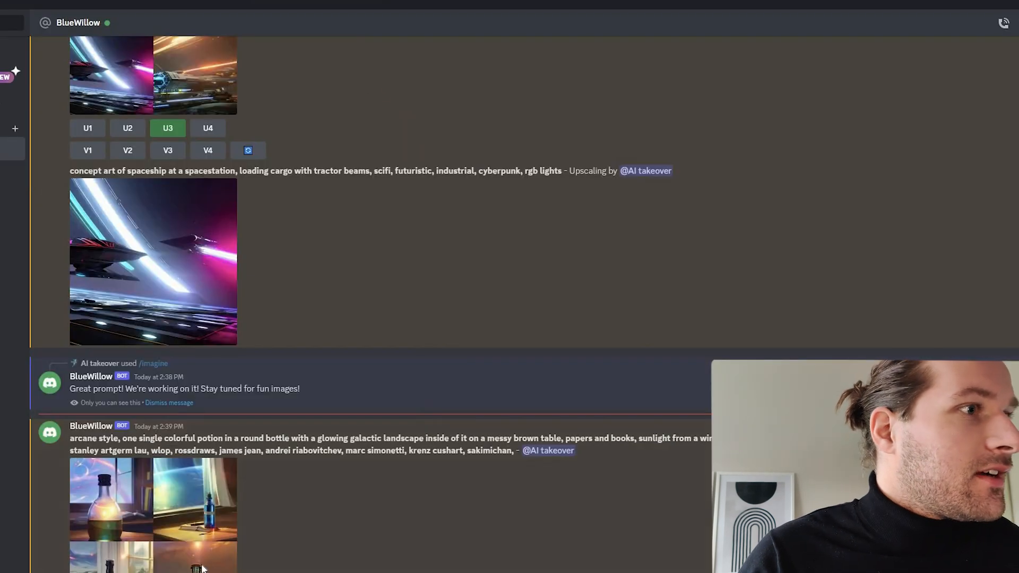
Enlarge the BlueWillow potion bottle grid to view all four bottles
left_click(204, 567)
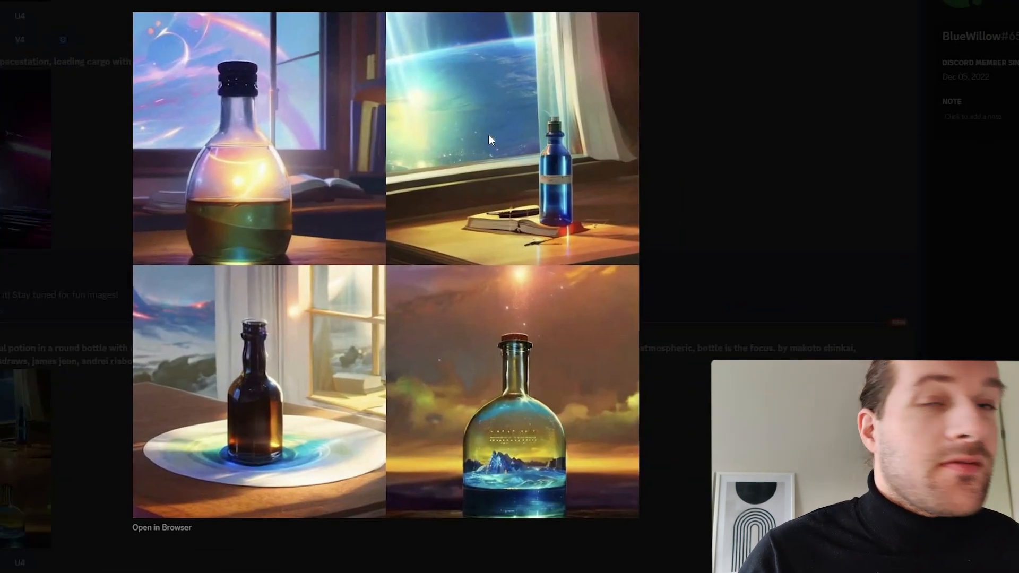
mouse_move(518, 188)
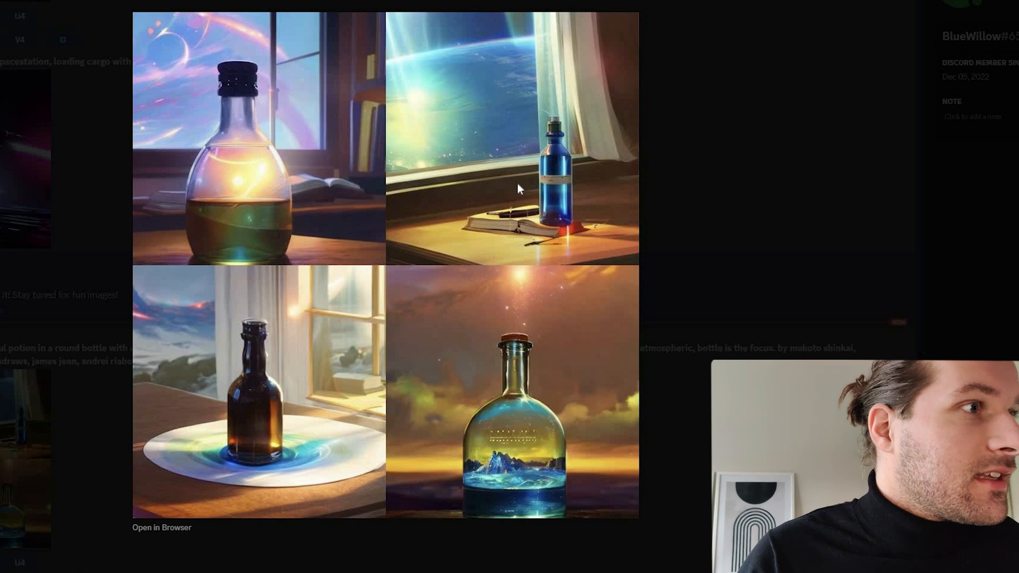
mouse_move(224, 513)
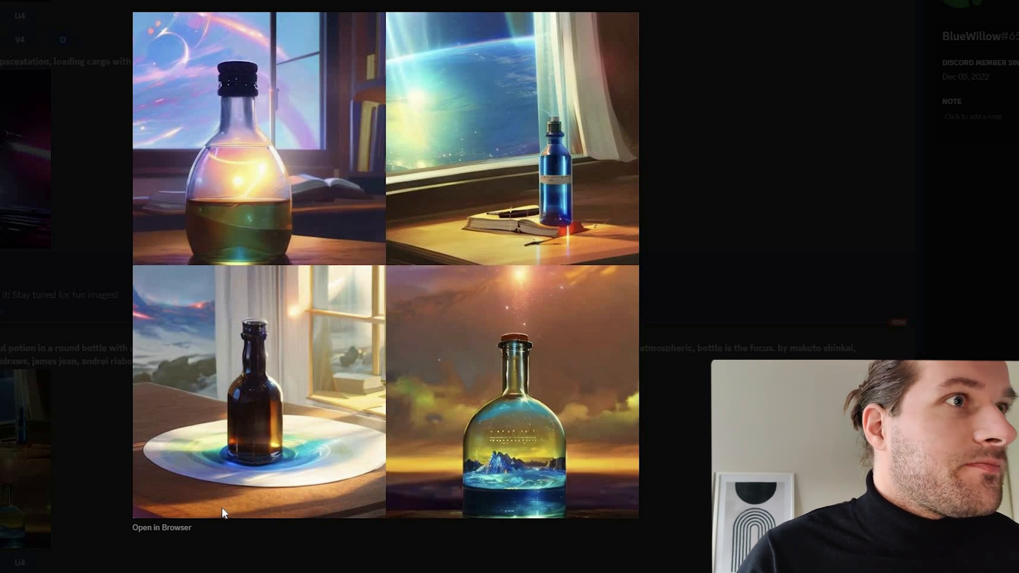
mouse_move(443, 118)
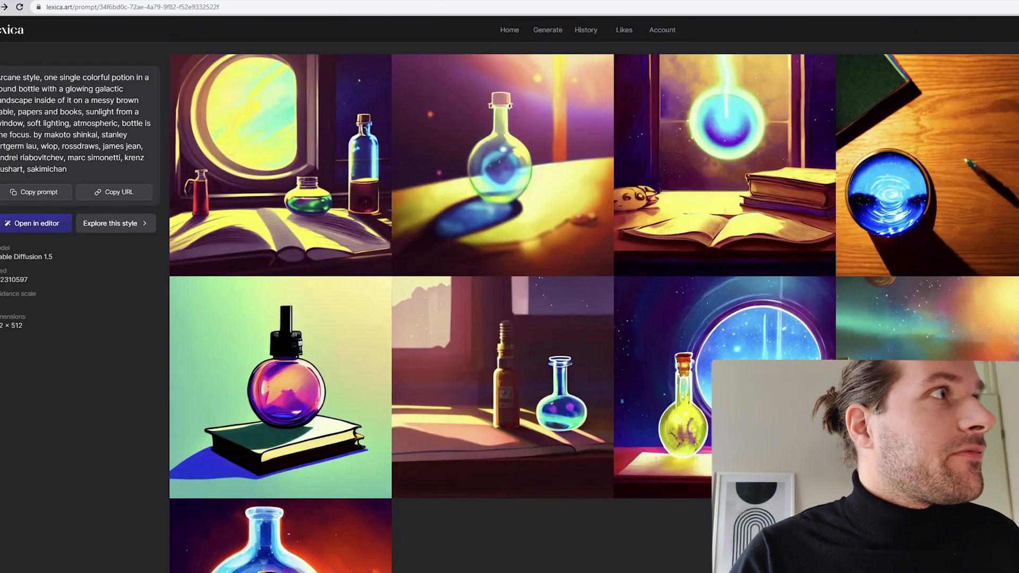
mouse_move(327, 188)
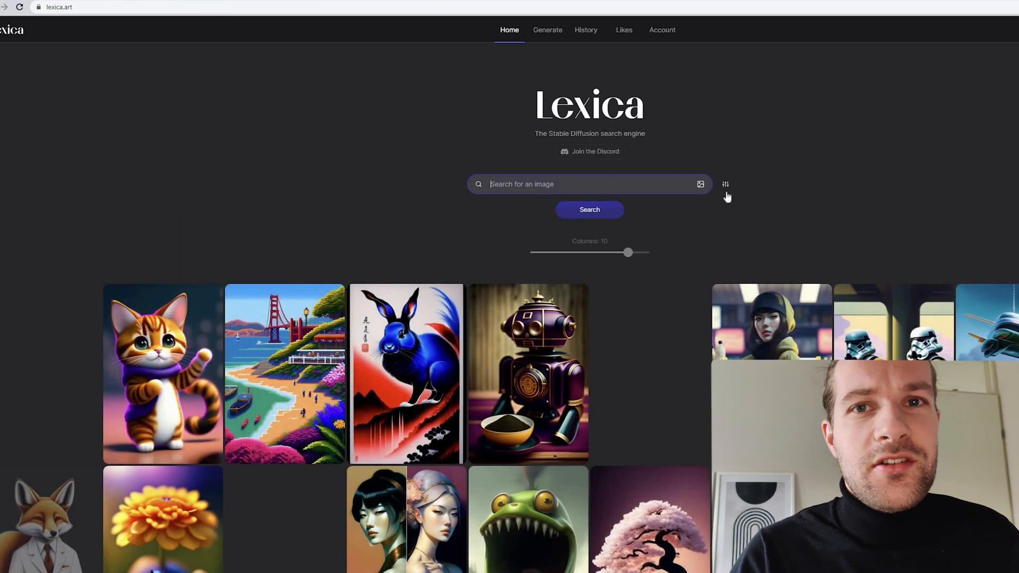
Search Lexica for 'cat moon' images
left_click(724, 184)
type("subscribe")
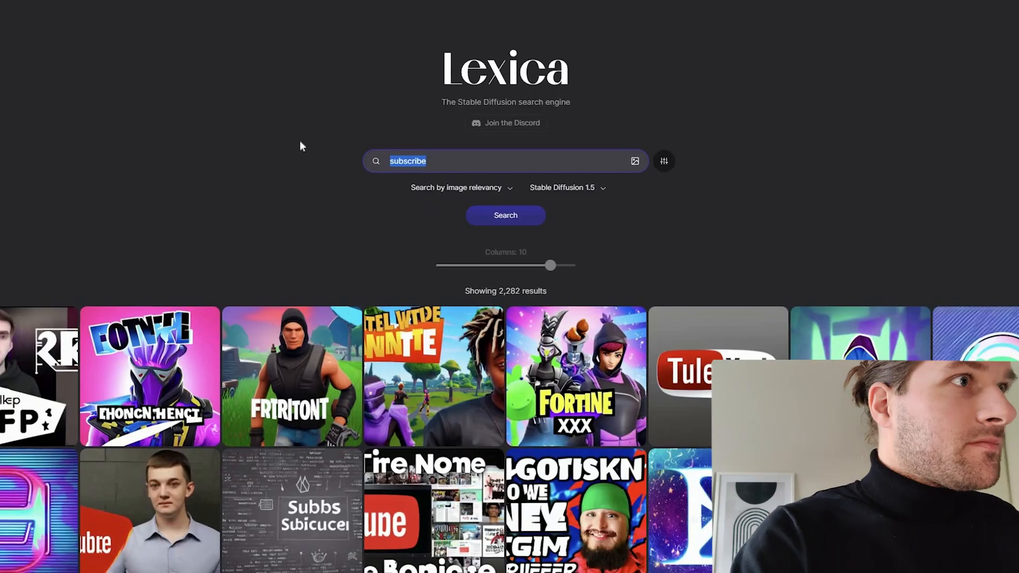
type("d")
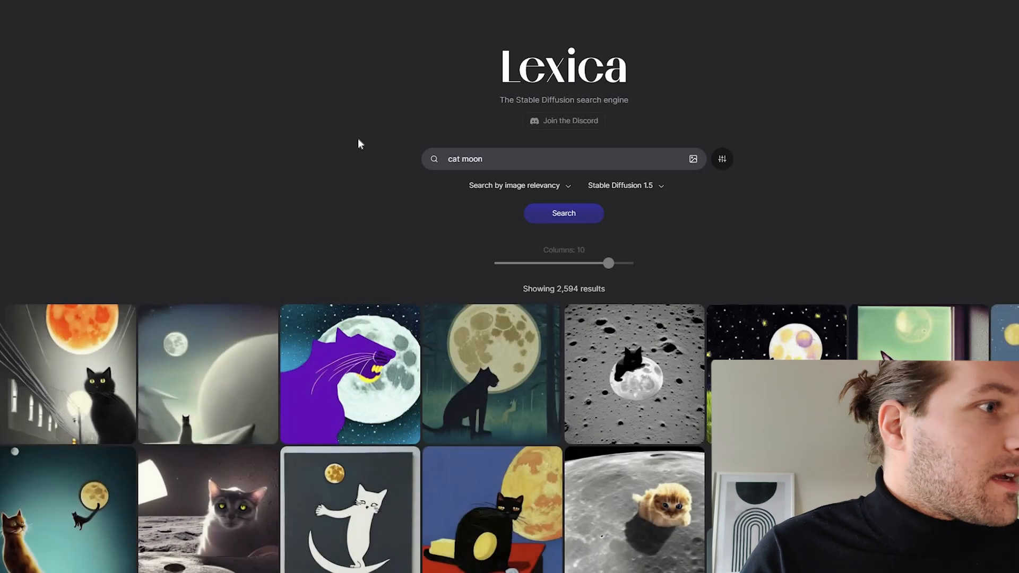
mouse_move(308, 269)
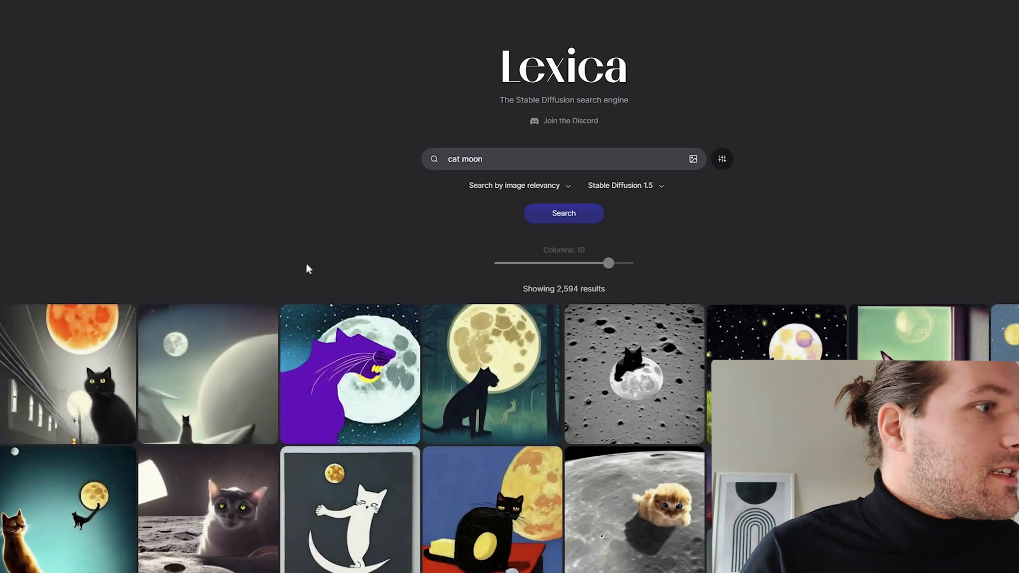
scroll("down", 3)
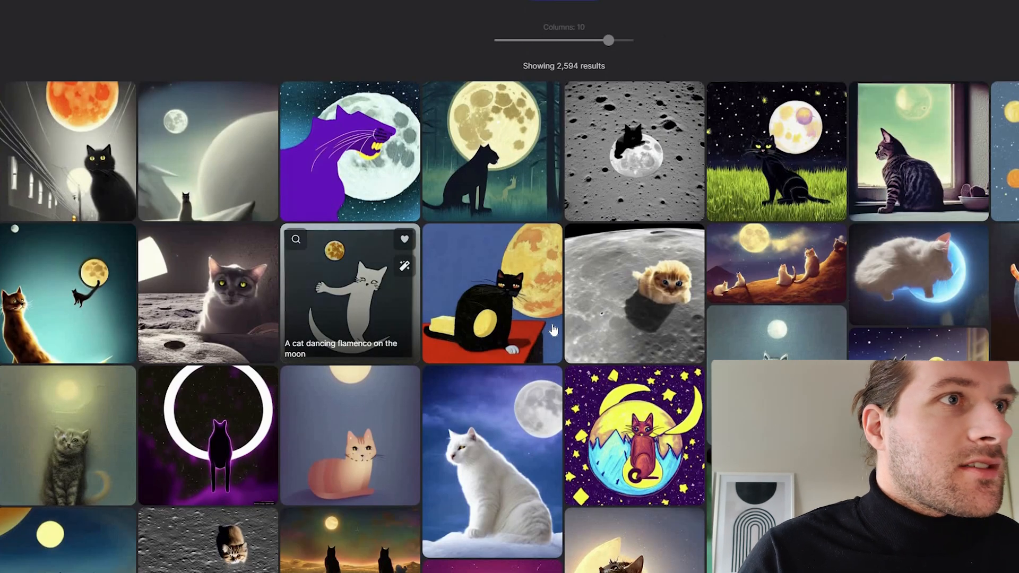
scroll("down", 3)
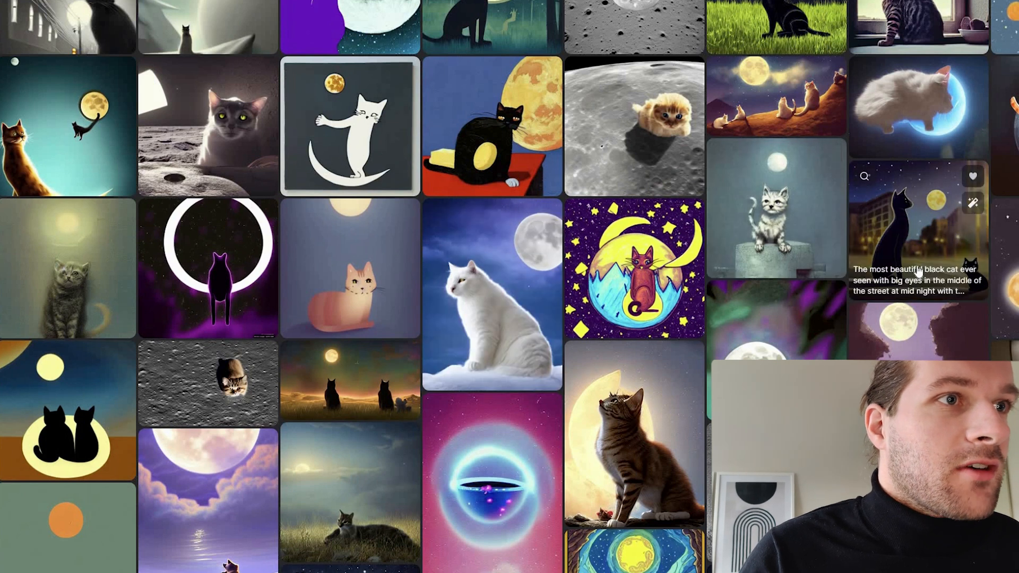
scroll("down", 3)
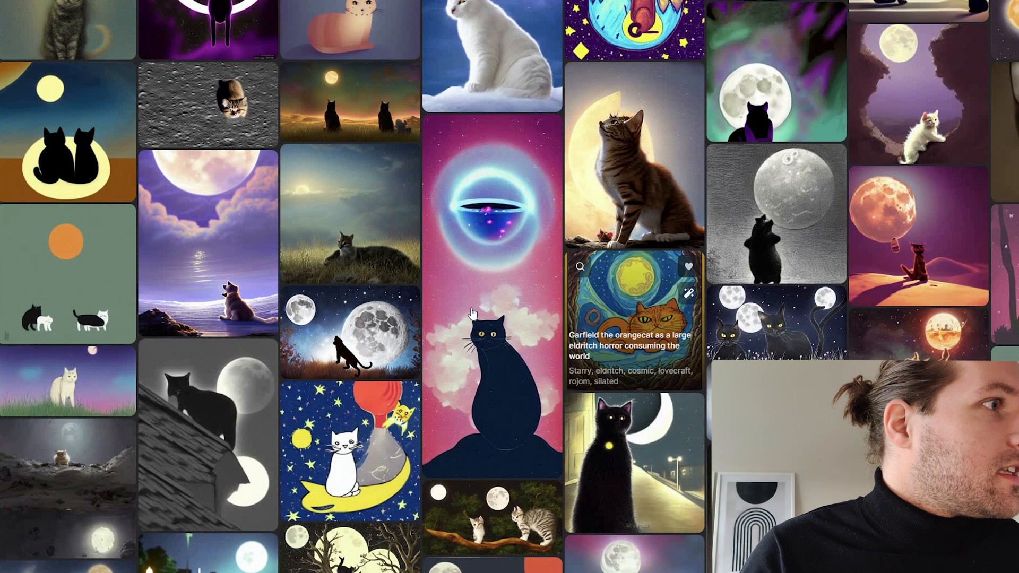
mouse_move(213, 296)
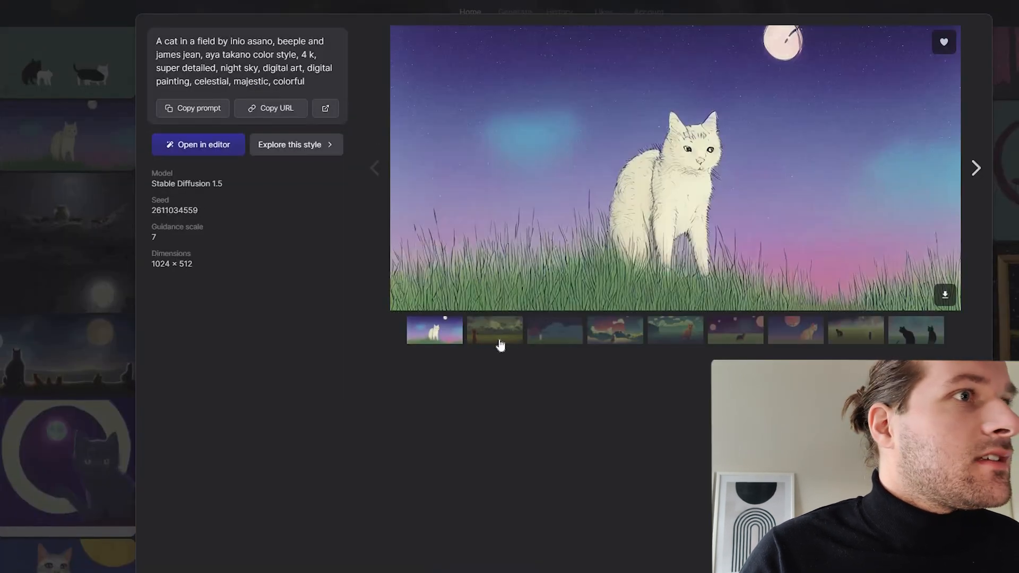
Open the black cats variation of the cat-in-a-field image and copy its prompt
left_click(555, 331)
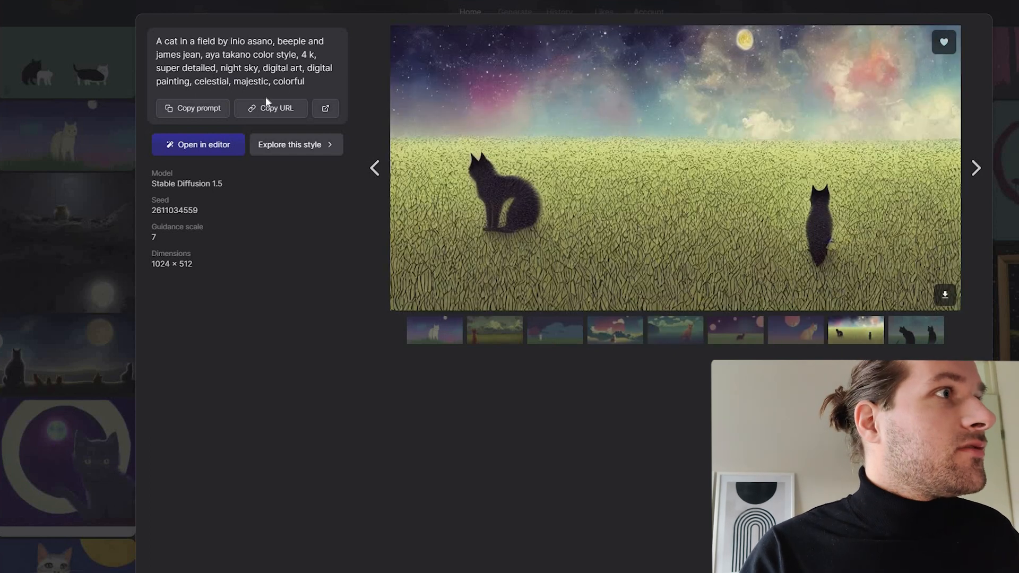
left_click(192, 108)
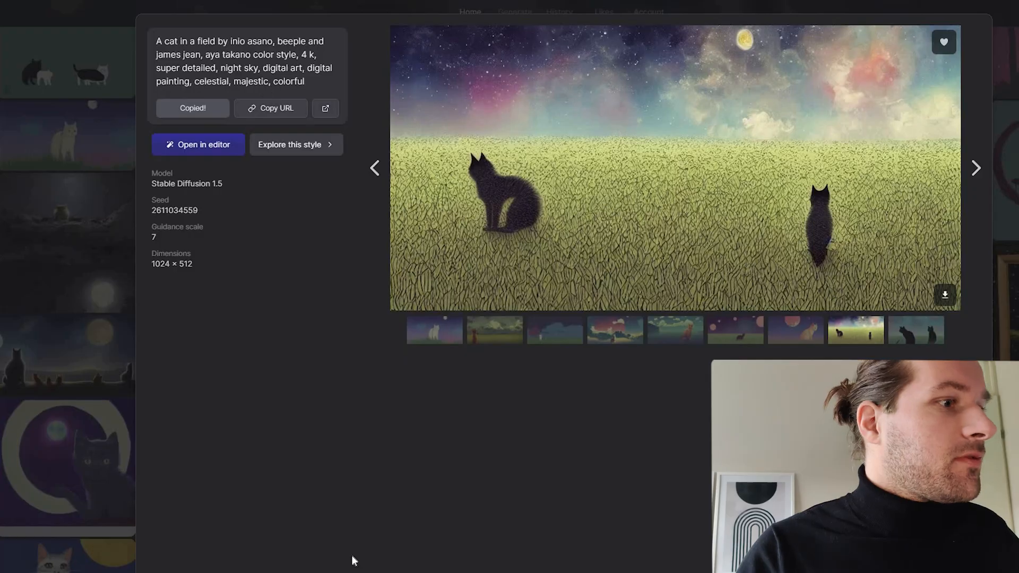